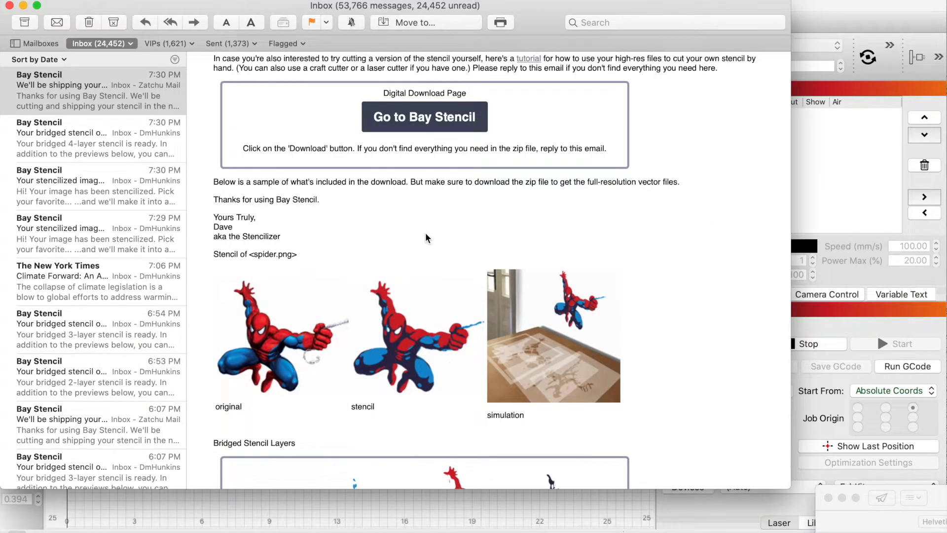
Step: Follow the Bay Stencil email's 'Go to Bay Stencil' digital download link
{"action": "scroll", "scroll_direction": "down", "scroll_amount": 3}
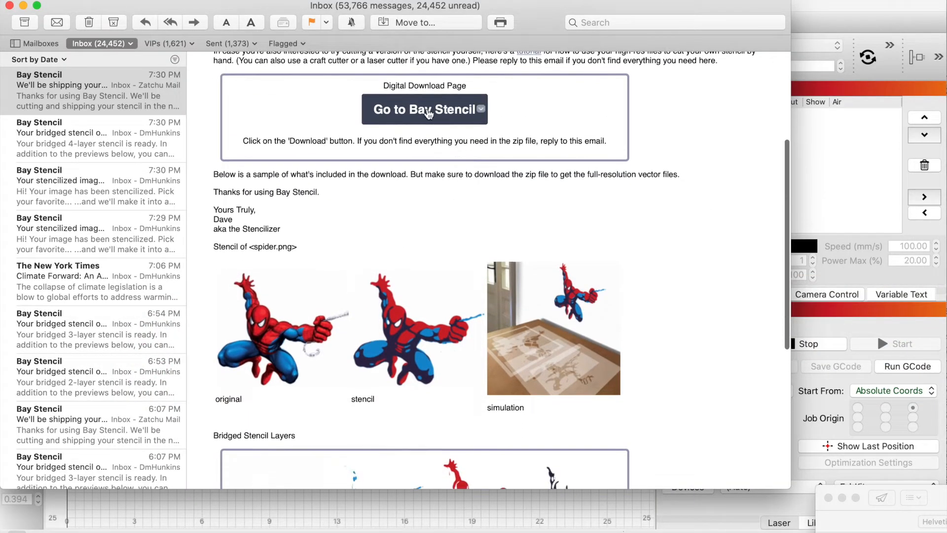
{"action": "mouse_move", "coordinate": [426, 109]}
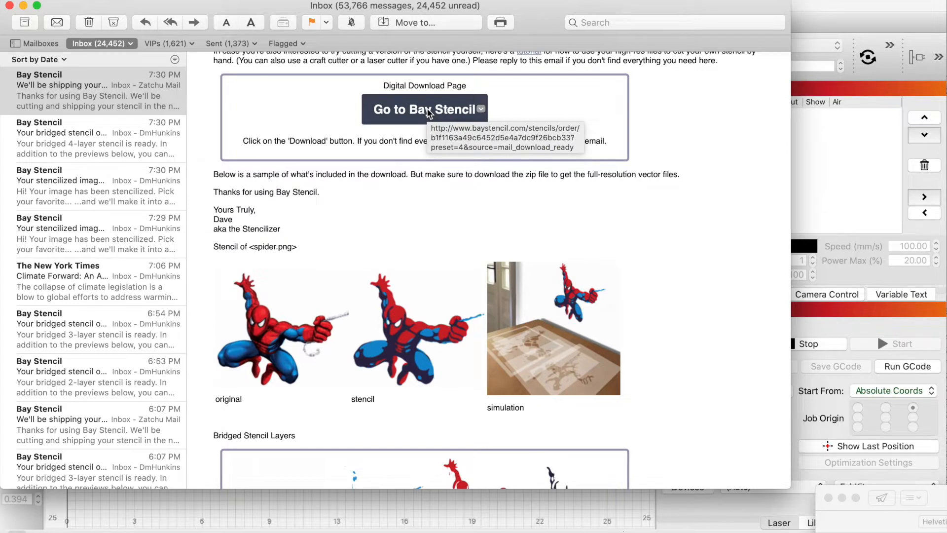
{"action": "mouse_move", "coordinate": [417, 114]}
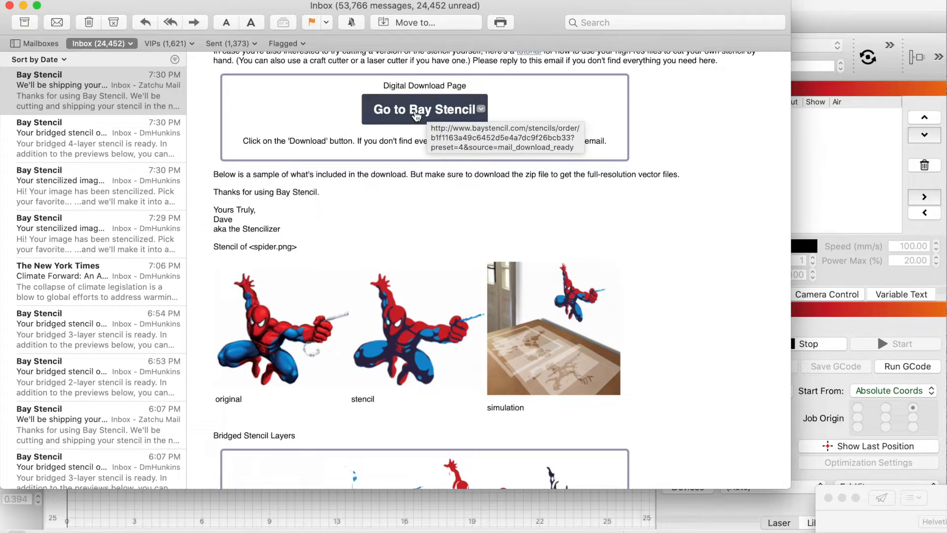
{"action": "left_click", "coordinate": [424, 109]}
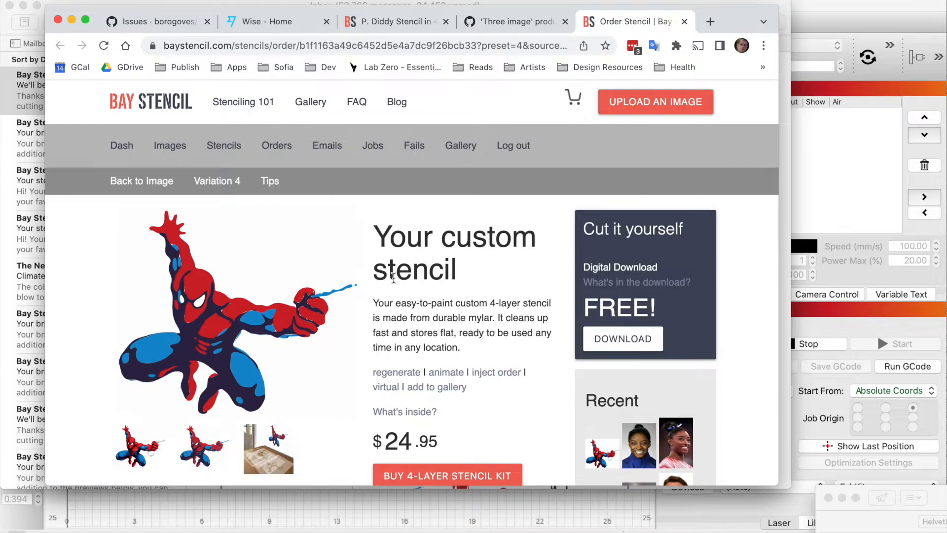
{"action": "mouse_move", "coordinate": [515, 318]}
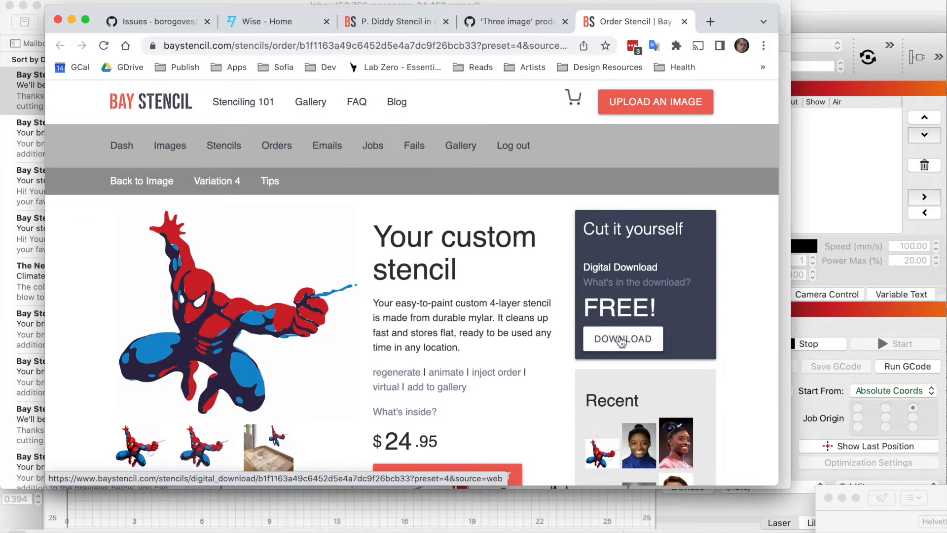
Step: Download the free 'Cut it yourself' Spider-Man stencil files
{"action": "left_click", "coordinate": [622, 339]}
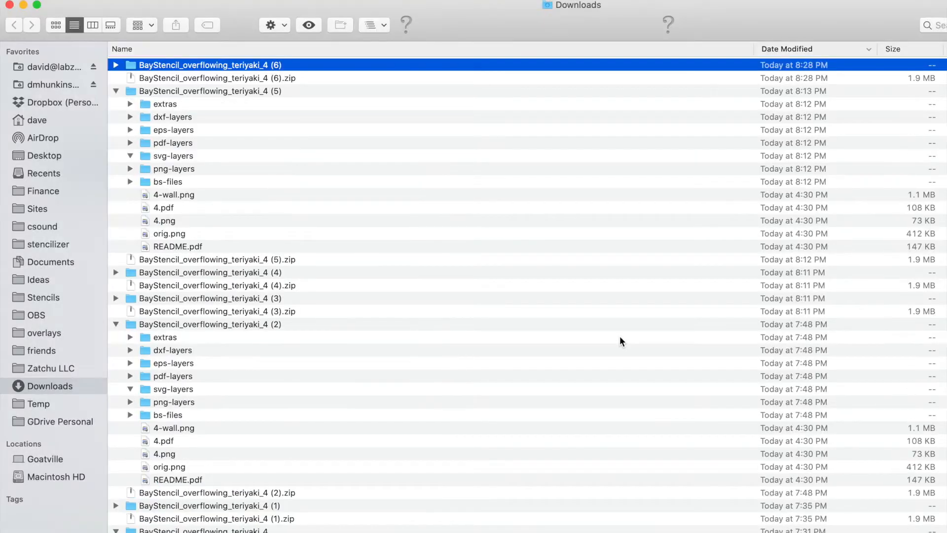
Step: Expand BayStencil_overflowing_teriyaki_4 (6) and its svg-layers folder in Downloads
{"action": "left_click", "coordinate": [130, 156]}
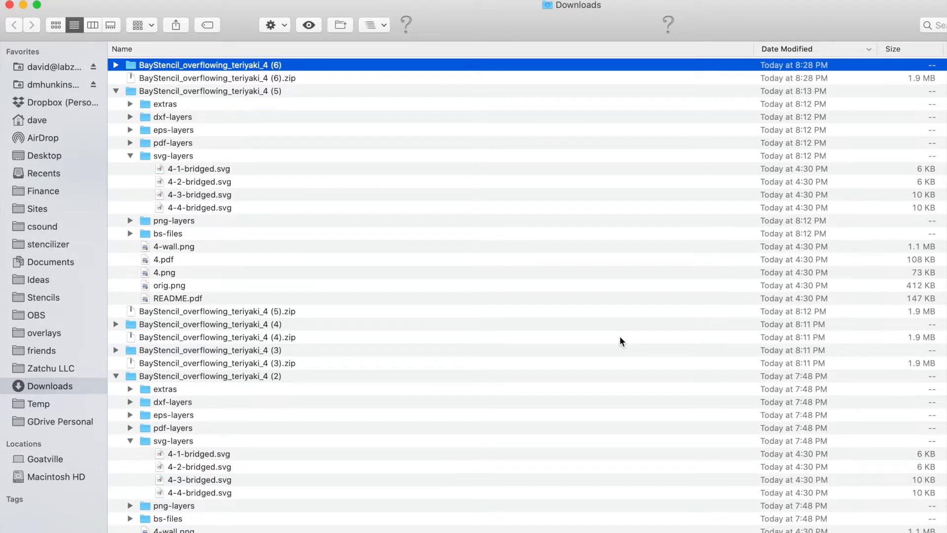
{"action": "mouse_move", "coordinate": [259, 162]}
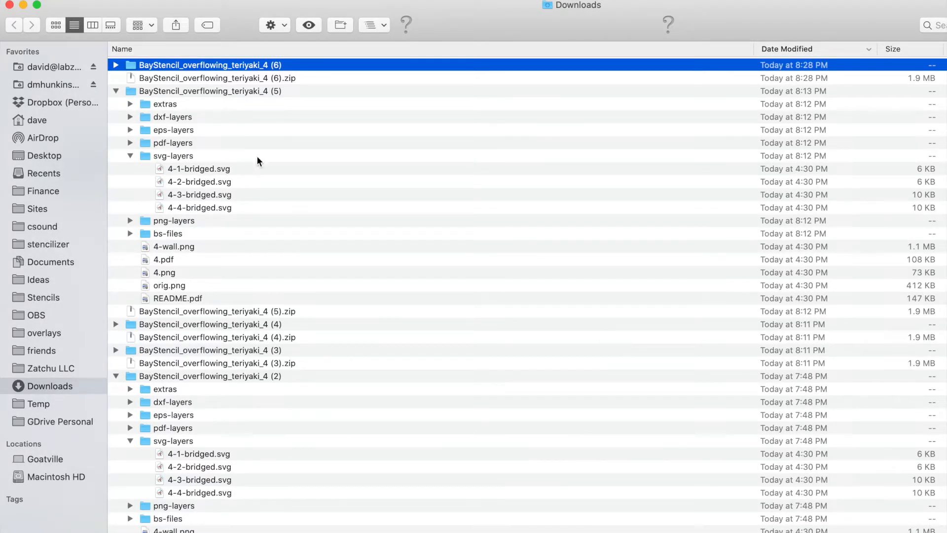
{"action": "left_click", "coordinate": [116, 64]}
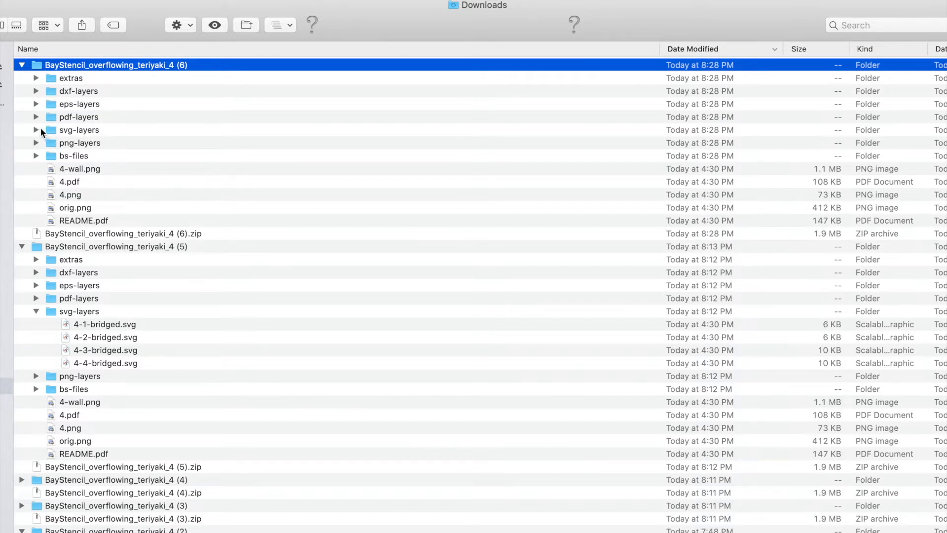
{"action": "left_click", "coordinate": [36, 130]}
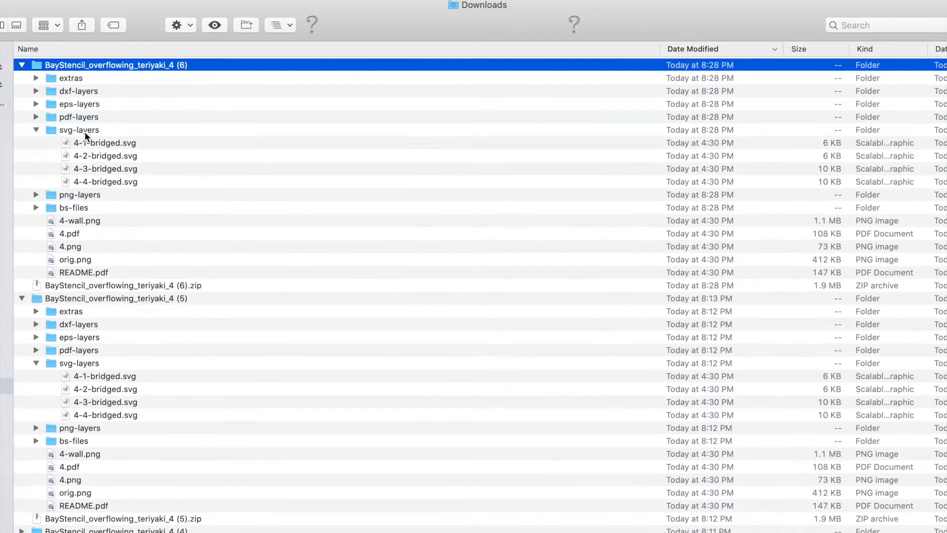
{"action": "mouse_move", "coordinate": [94, 145]}
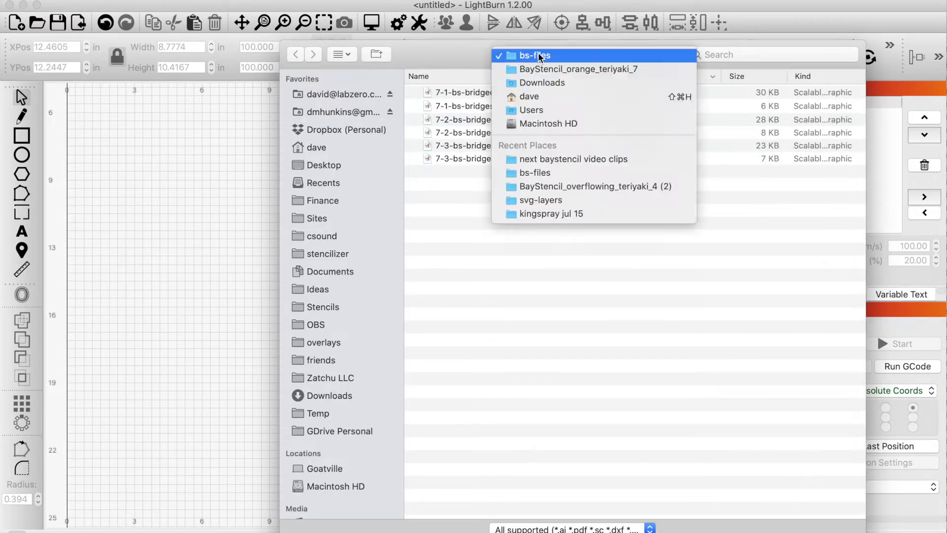
Step: Import a bridged SVG from the (6) folder's svg-layers in Downloads
{"action": "left_click", "coordinate": [541, 83]}
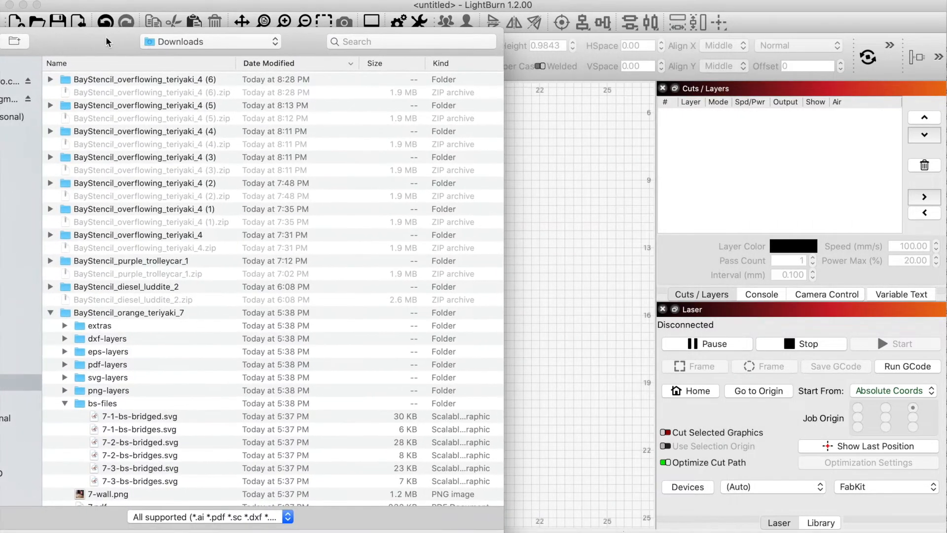
{"action": "left_click", "coordinate": [51, 79]}
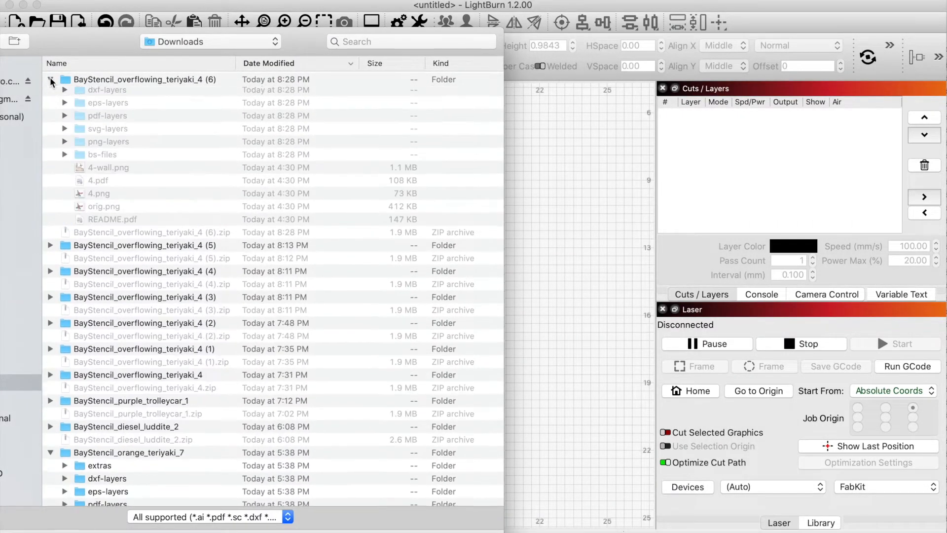
{"action": "left_click", "coordinate": [51, 81]}
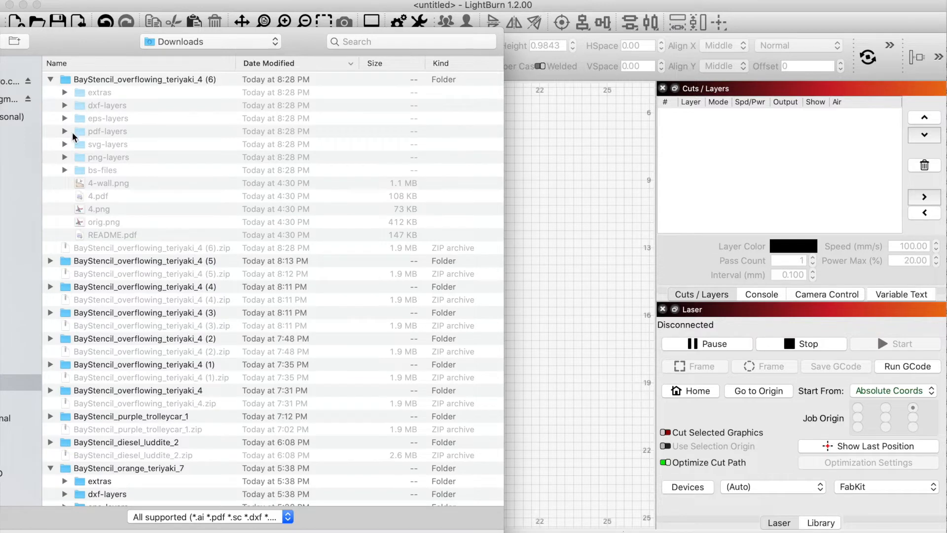
{"action": "left_click", "coordinate": [64, 144]}
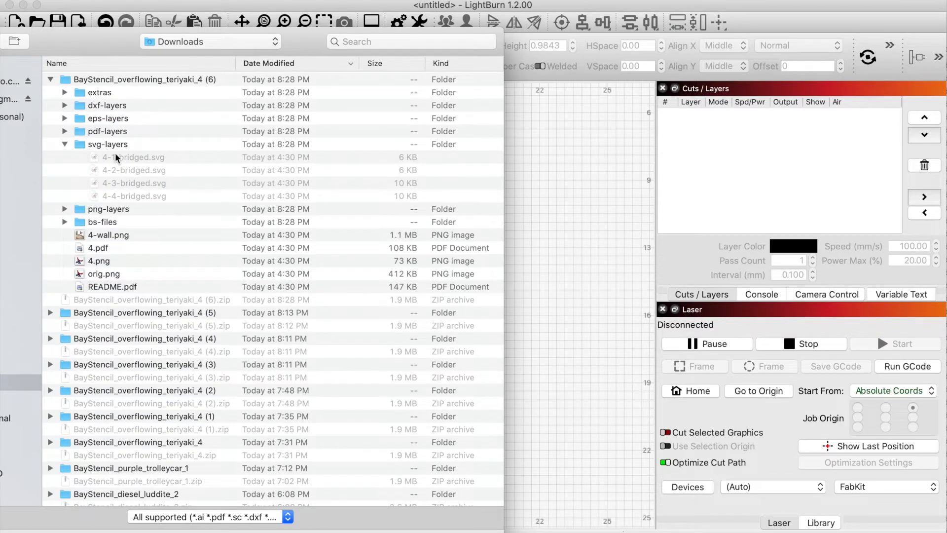
{"action": "left_click", "coordinate": [134, 157]}
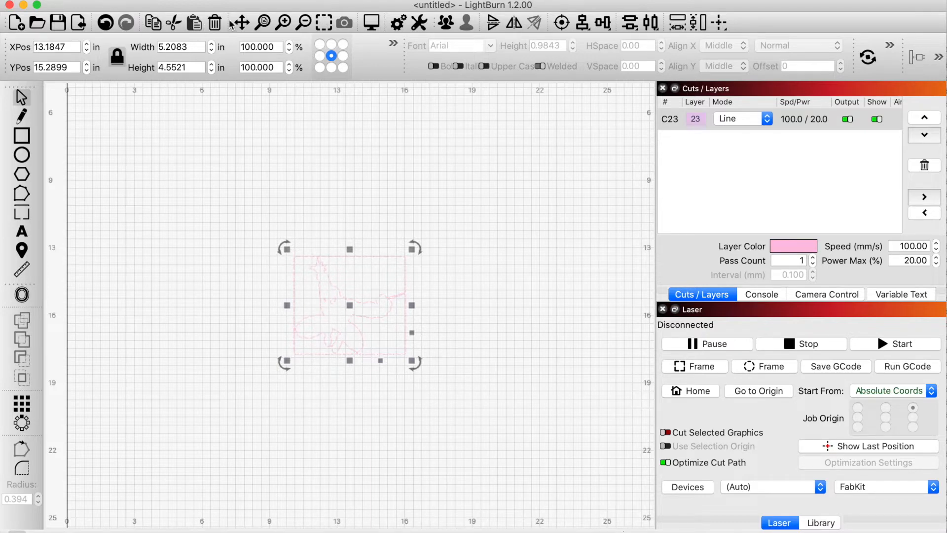
Step: Delete the imported stencil graphic from the LightBurn canvas
{"action": "left_click", "coordinate": [282, 23]}
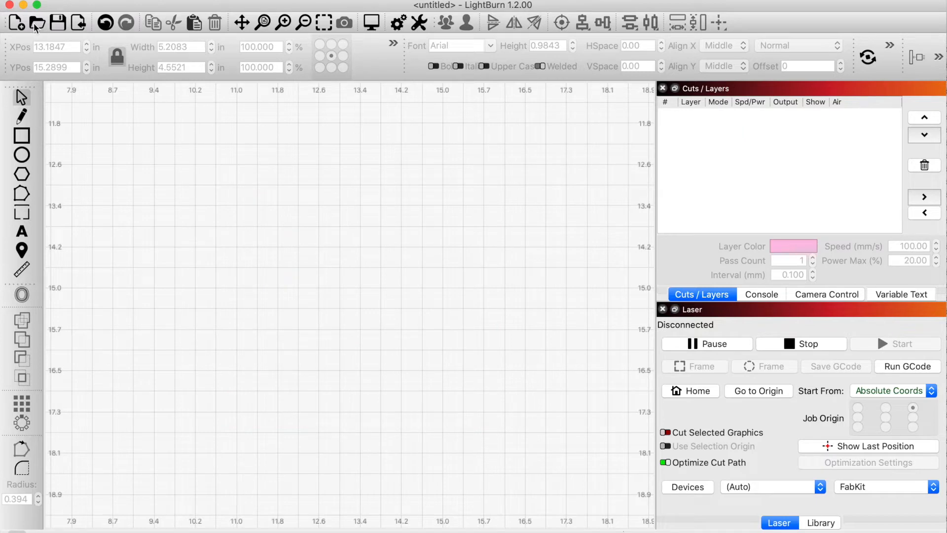
{"action": "mouse_move", "coordinate": [36, 23]}
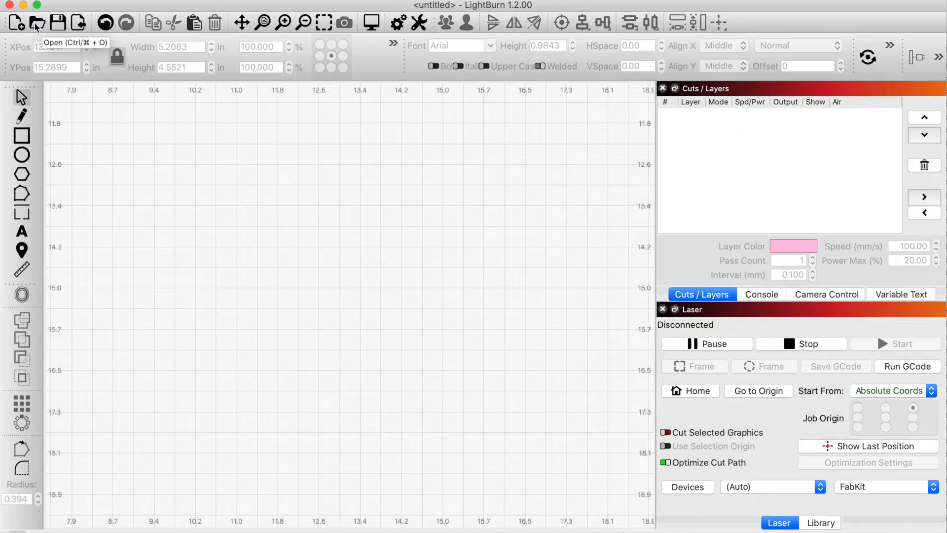
{"action": "mouse_move", "coordinate": [87, 23]}
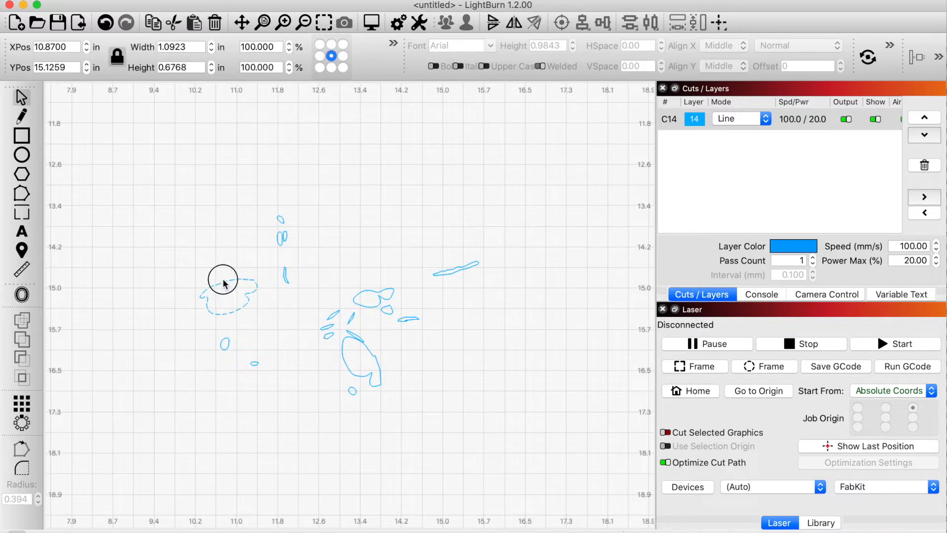
Step: Select all of the blue layer's pieces and drag them to a new spot
{"action": "left_click_drag", "start_coordinate": [228, 294], "coordinate": [176, 232]}
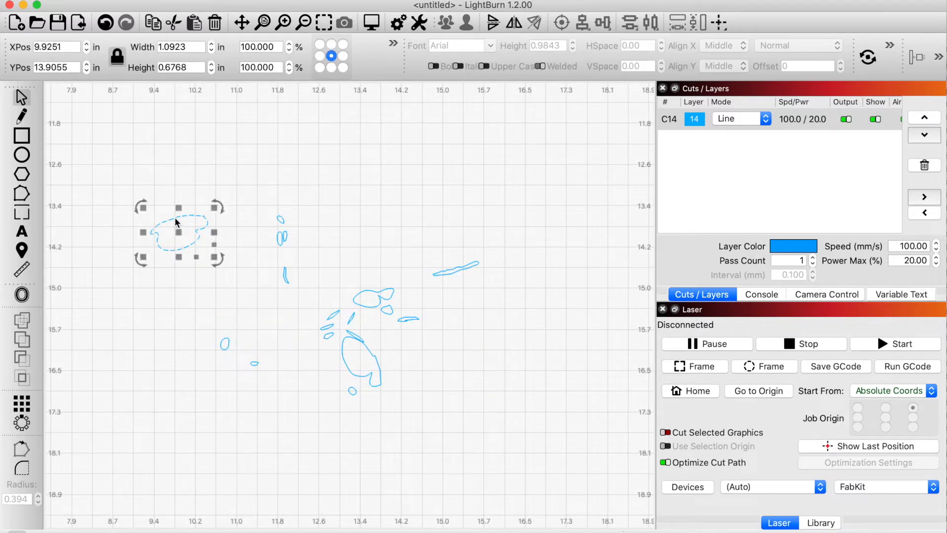
{"action": "mouse_move", "coordinate": [191, 229]}
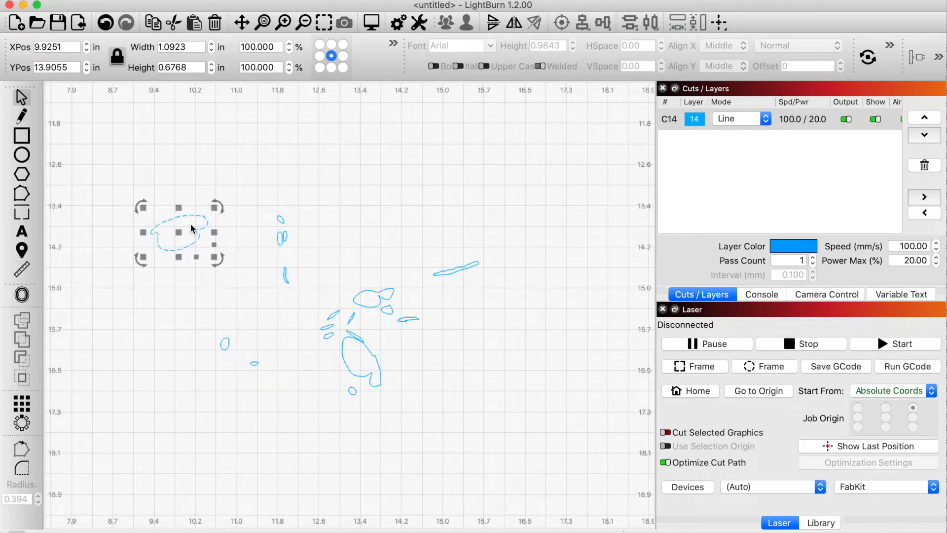
{"action": "left_click_drag", "start_coordinate": [179, 232], "coordinate": [256, 337]}
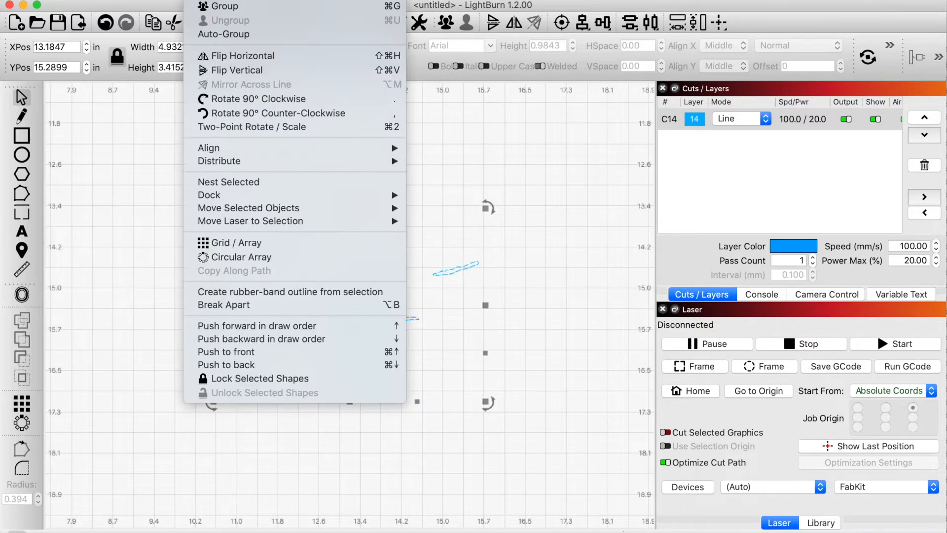
{"action": "mouse_move", "coordinate": [225, 6]}
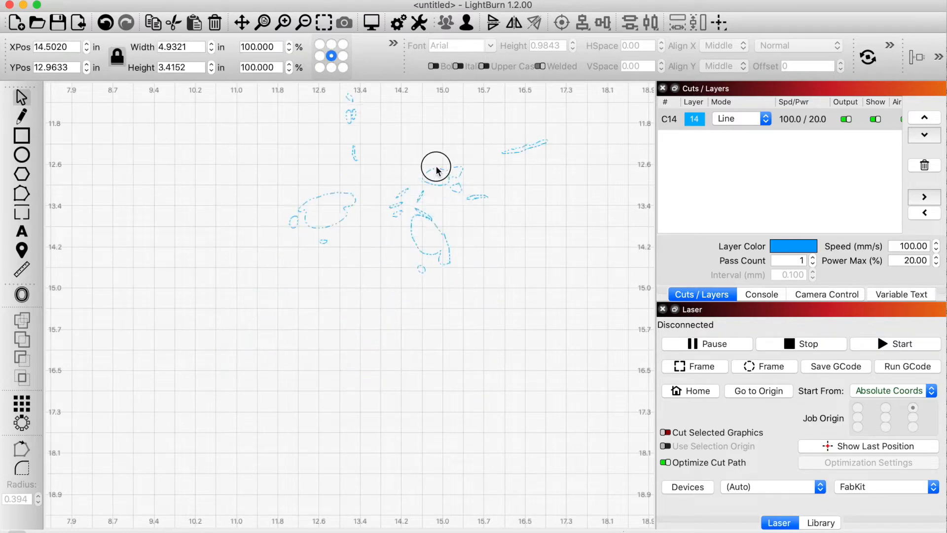
{"action": "left_click_drag", "start_coordinate": [435, 166], "coordinate": [256, 360]}
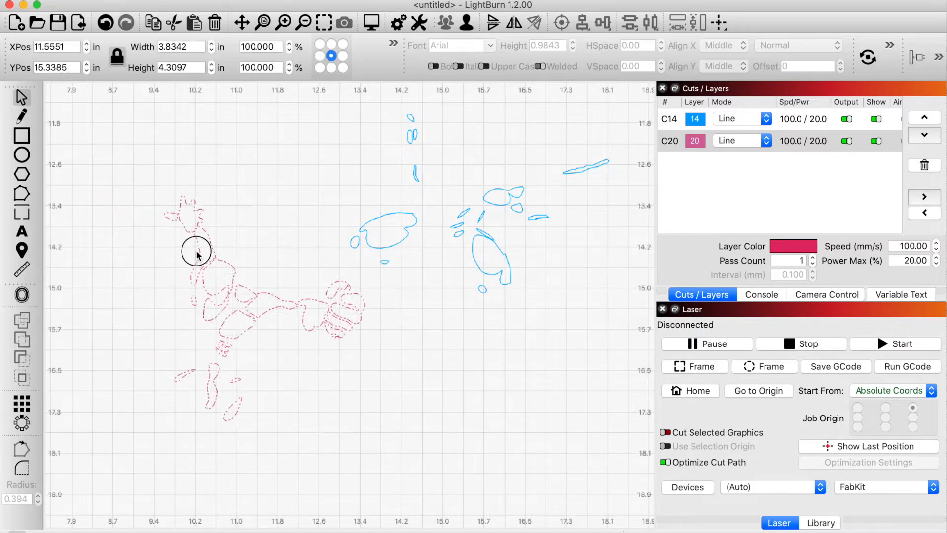
Step: Move the red layer below and to the right of the blue layer
{"action": "left_click_drag", "start_coordinate": [196, 252], "coordinate": [455, 334]}
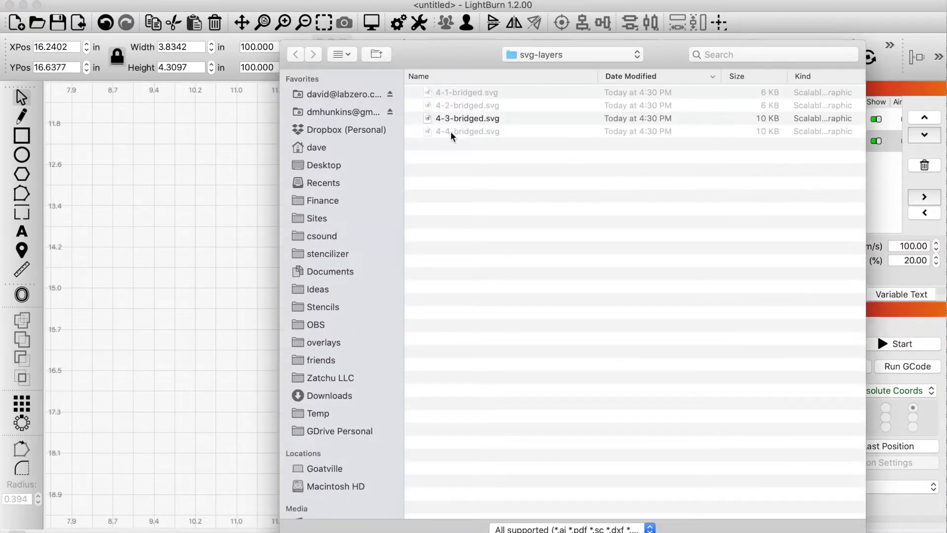
Step: Import 4-3-bridged.svg and move its teal graphic onto the blue layer
{"action": "left_click", "coordinate": [468, 131]}
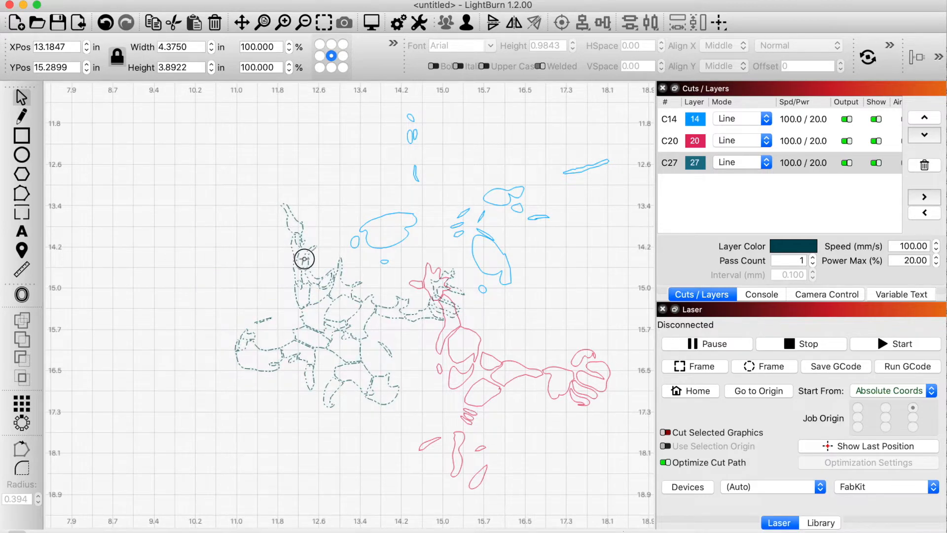
{"action": "left_click_drag", "start_coordinate": [304, 259], "coordinate": [151, 224]}
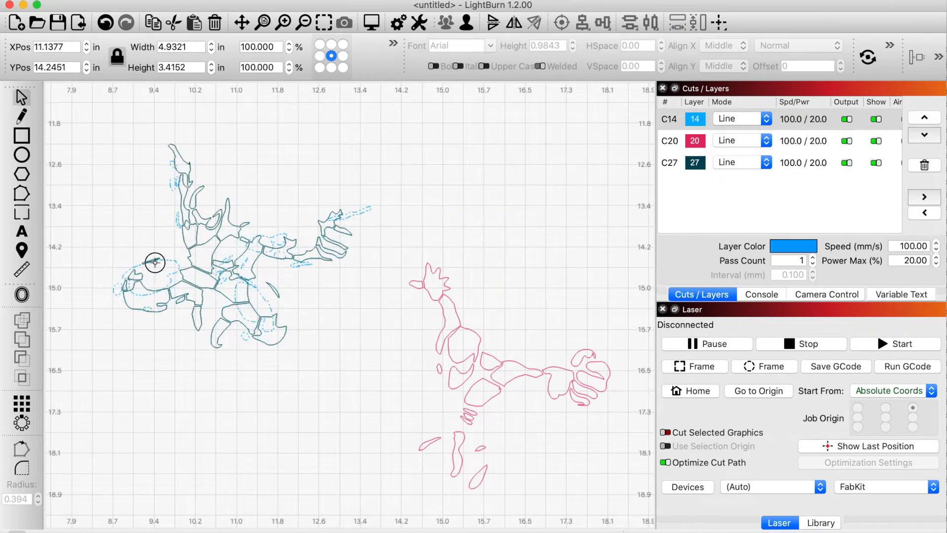
Step: Align the blue, red and teal layers into one stacked stencil
{"action": "left_click_drag", "start_coordinate": [154, 262], "coordinate": [169, 261]}
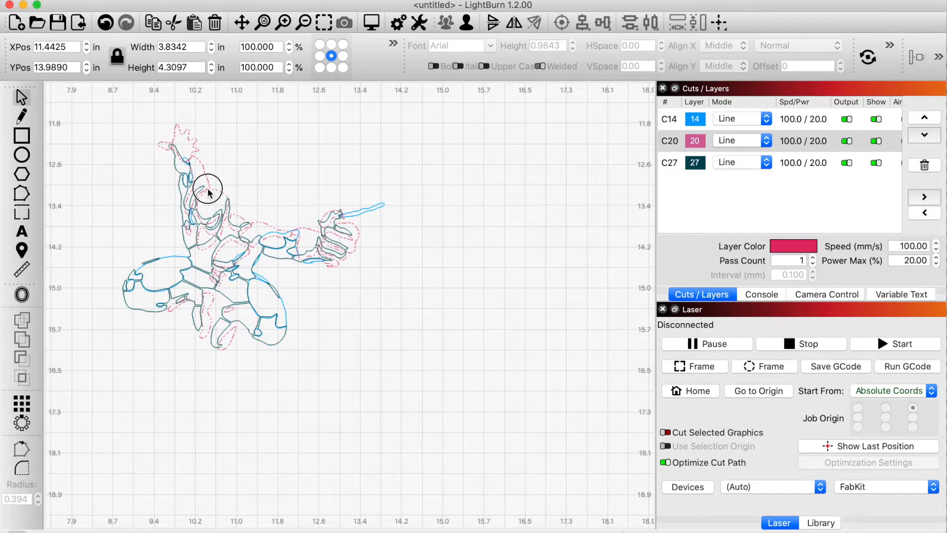
{"action": "left_click_drag", "start_coordinate": [208, 193], "coordinate": [208, 181]}
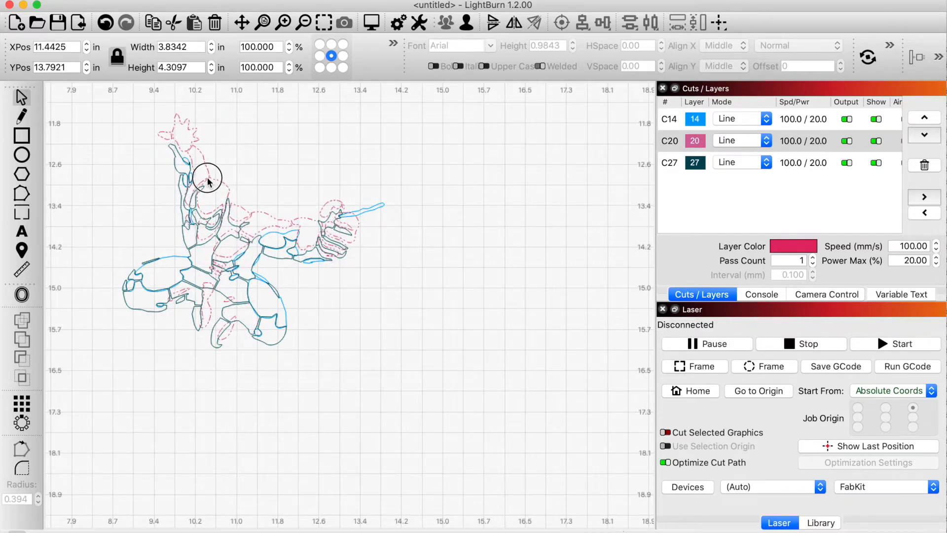
{"action": "left_click_drag", "start_coordinate": [208, 183], "coordinate": [208, 187]}
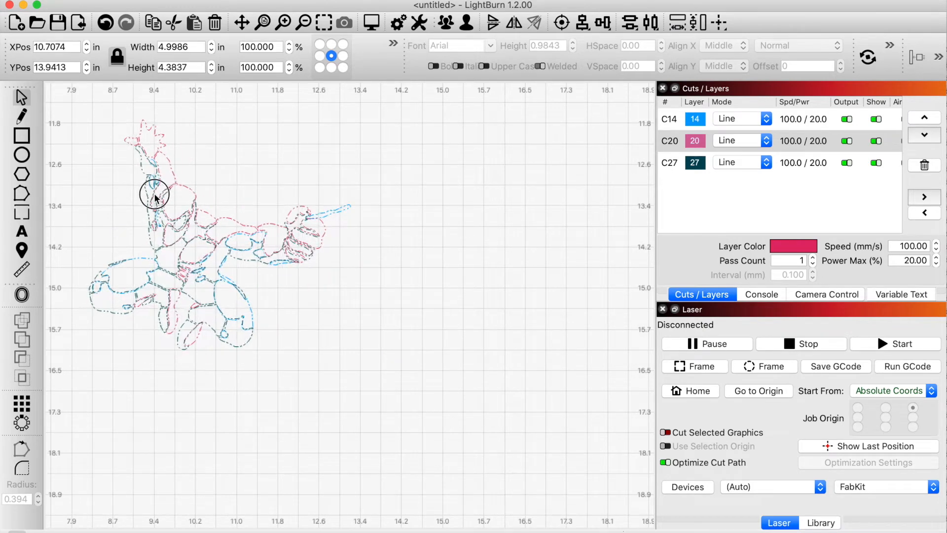
{"action": "left_click_drag", "start_coordinate": [154, 194], "coordinate": [166, 200]}
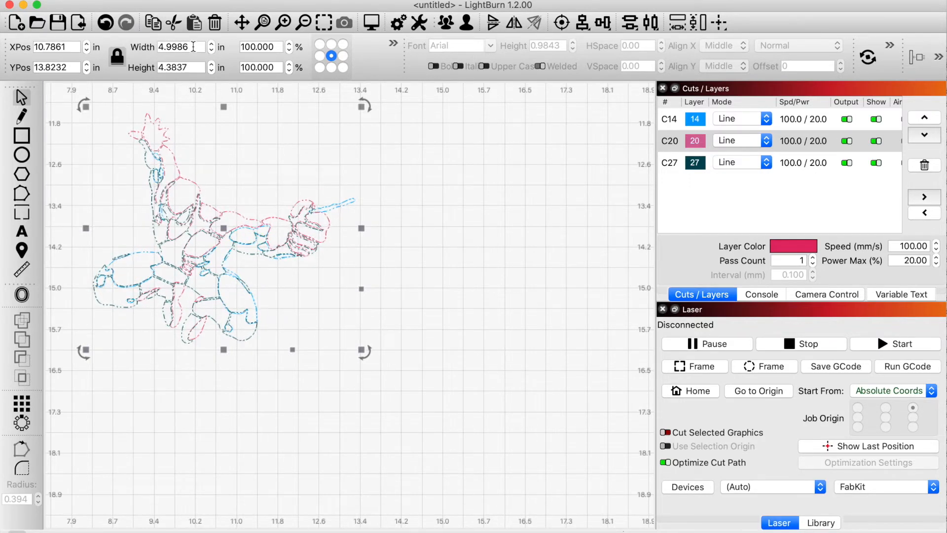
Step: Scale the stacked stencil to 12 inches wide and drag it near the origin
{"action": "left_click", "coordinate": [178, 47]}
{"action": "type", "text": "12.0000"}
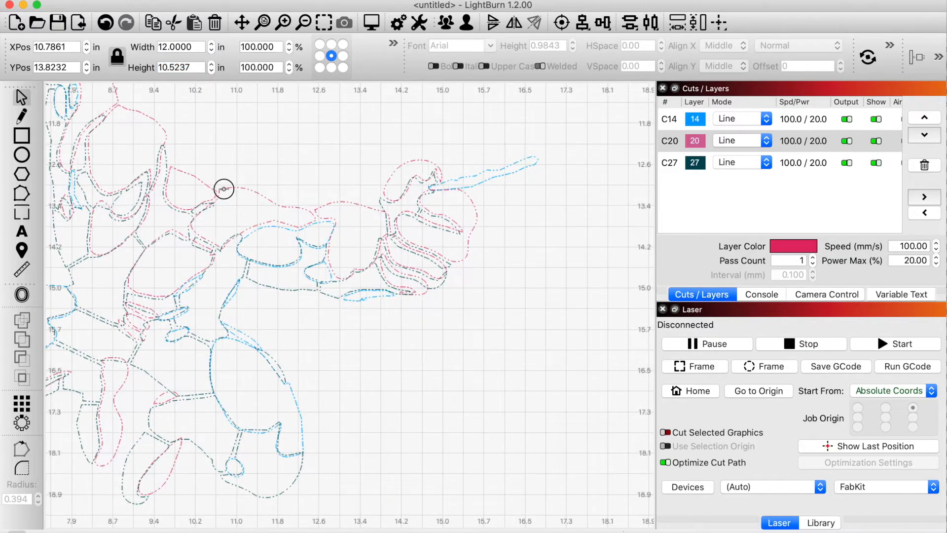
{"action": "left_click_drag", "start_coordinate": [224, 189], "coordinate": [376, 223]}
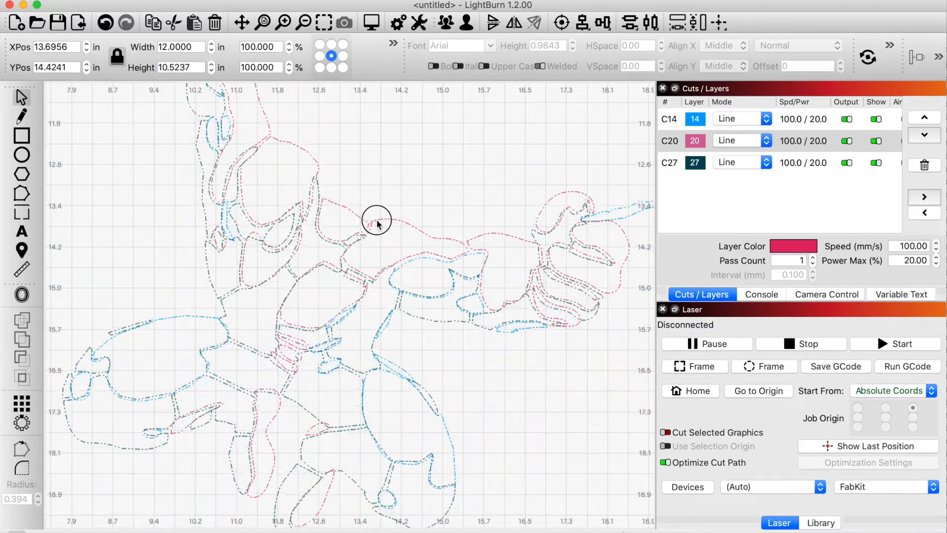
{"action": "left_click_drag", "start_coordinate": [376, 219], "coordinate": [385, 231]}
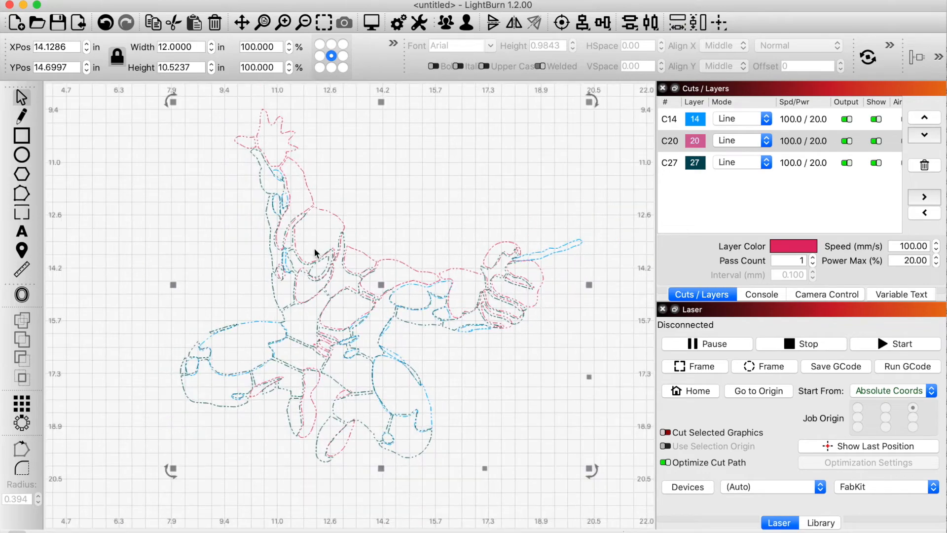
{"action": "left_click_drag", "start_coordinate": [315, 253], "coordinate": [215, 272]}
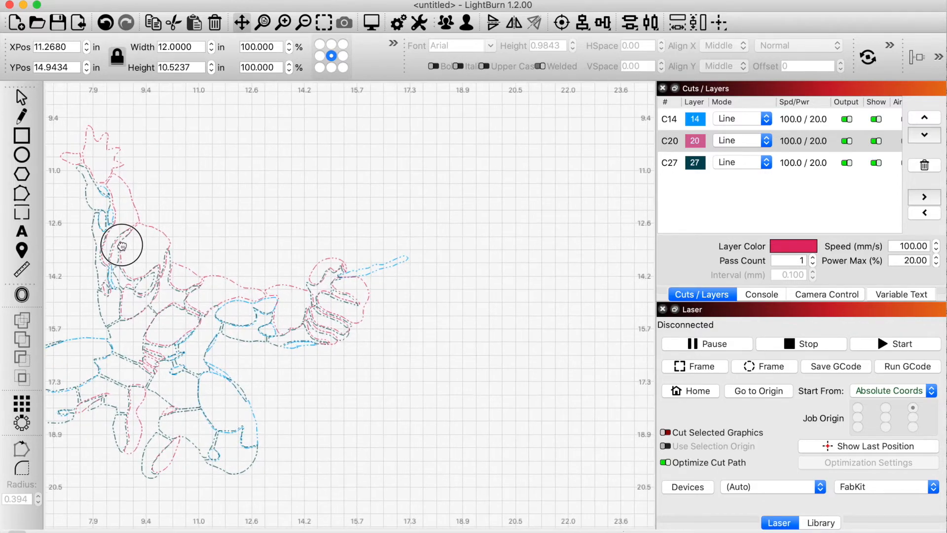
{"action": "left_click_drag", "start_coordinate": [122, 245], "coordinate": [414, 349]}
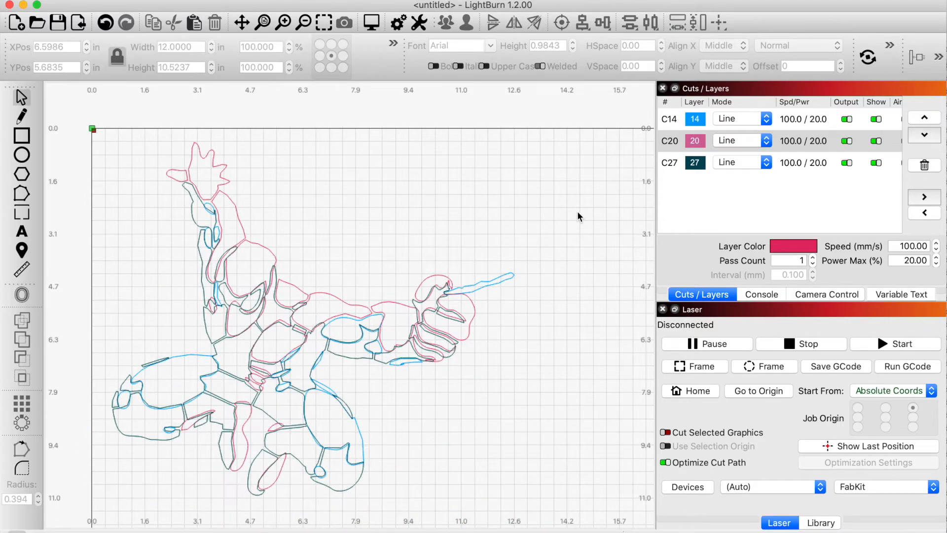
{"action": "mouse_move", "coordinate": [277, 234]}
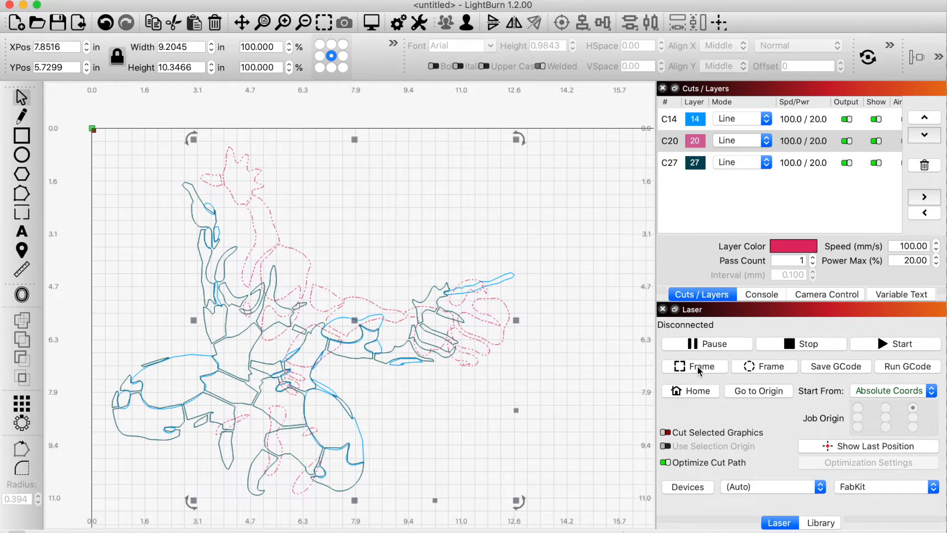
{"action": "mouse_move", "coordinate": [695, 366]}
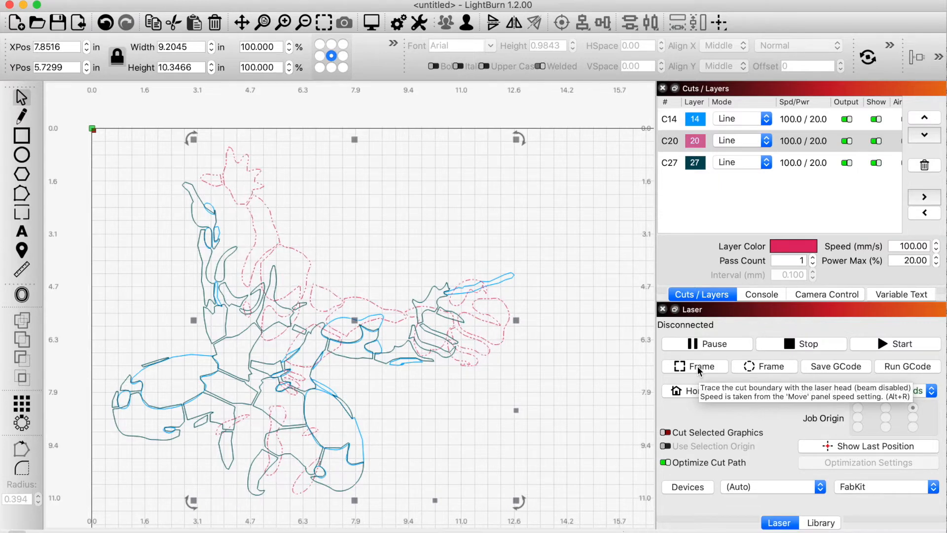
{"action": "mouse_move", "coordinate": [568, 351]}
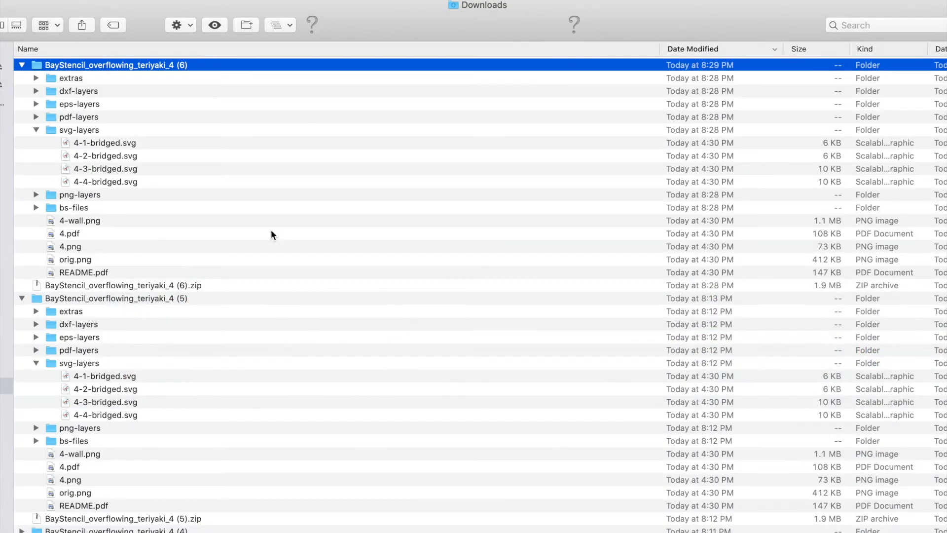
Step: Expand bs-files and select 4-3-bs-bridged.svg and 4-4-bs-bridged.svg
{"action": "left_click", "coordinate": [105, 143]}
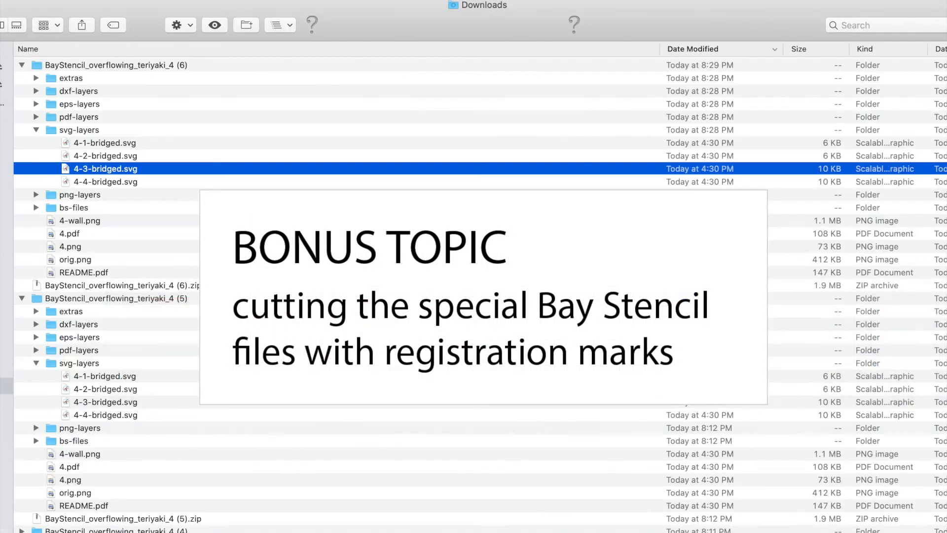
{"action": "left_click", "coordinate": [35, 208]}
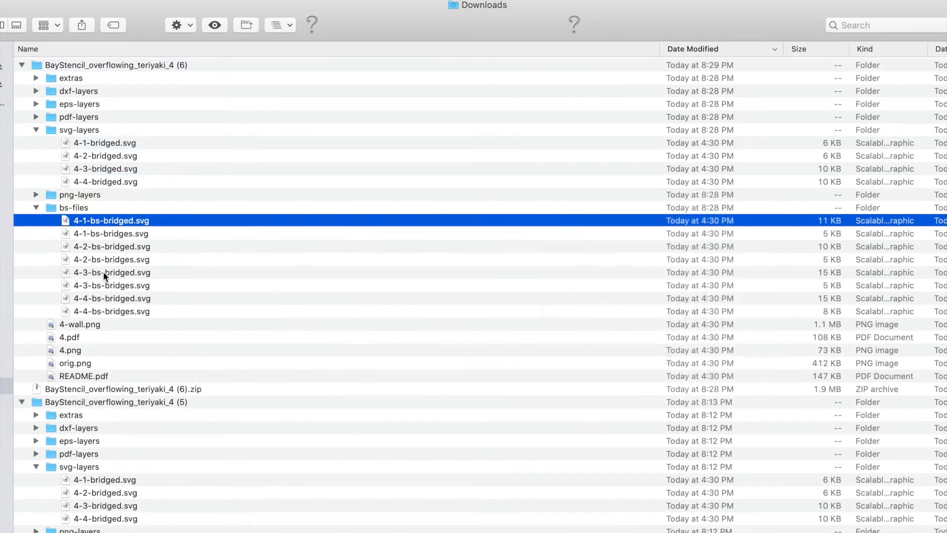
{"action": "left_click", "coordinate": [111, 271]}
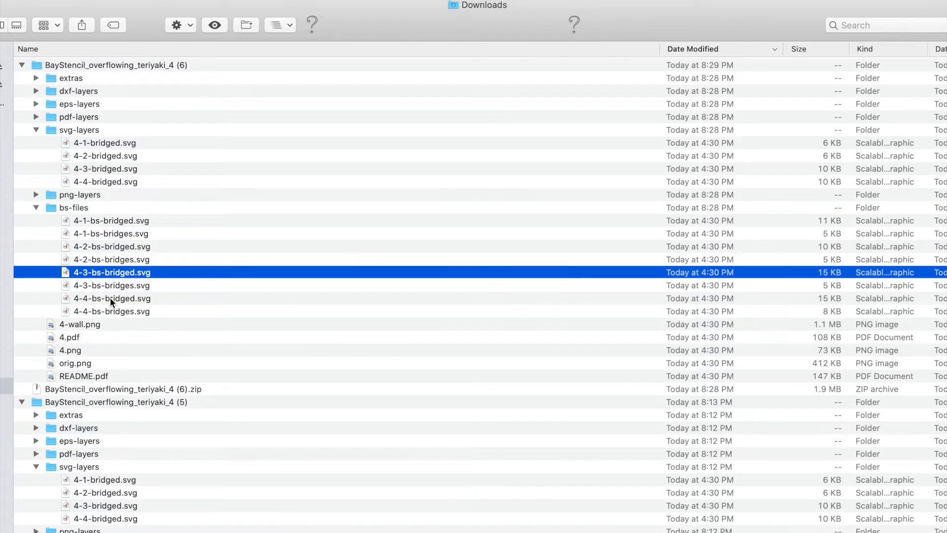
{"action": "left_click", "coordinate": [111, 298]}
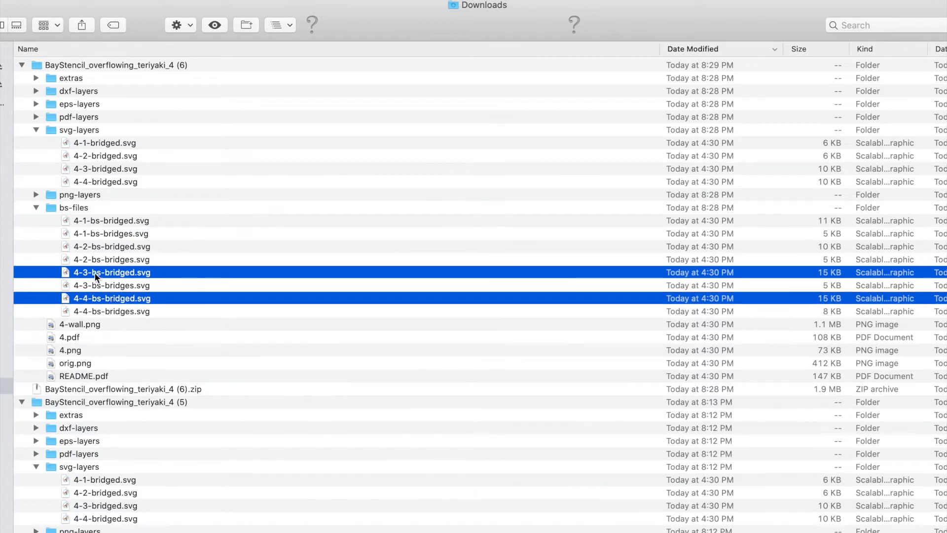
{"action": "left_click", "coordinate": [112, 272]}
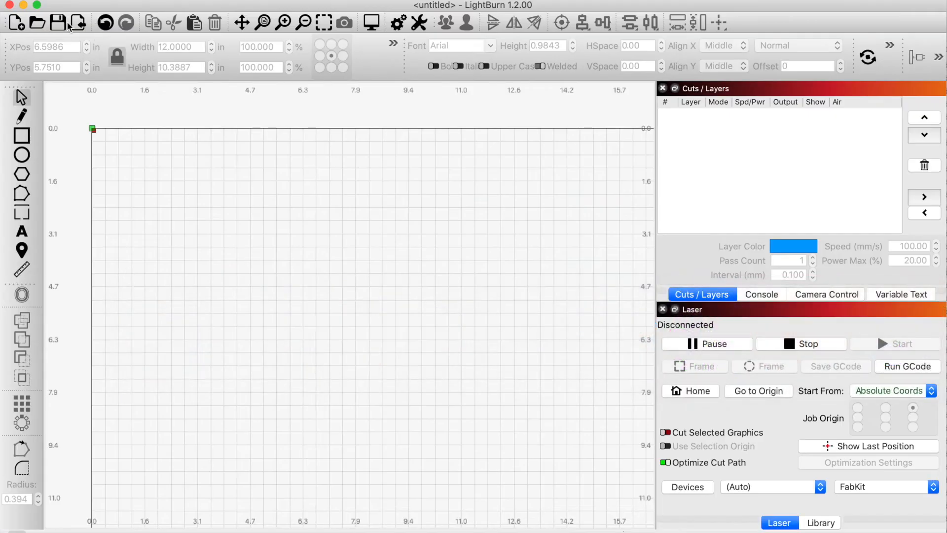
Step: Import 4-4-bridged.svg from svg-layers onto the empty canvas
{"action": "left_click", "coordinate": [36, 23]}
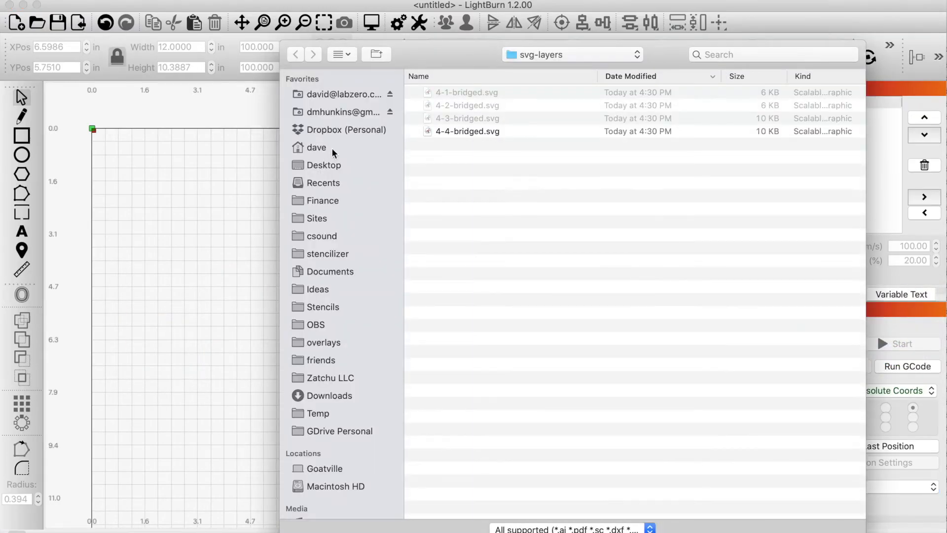
{"action": "left_click", "coordinate": [467, 131]}
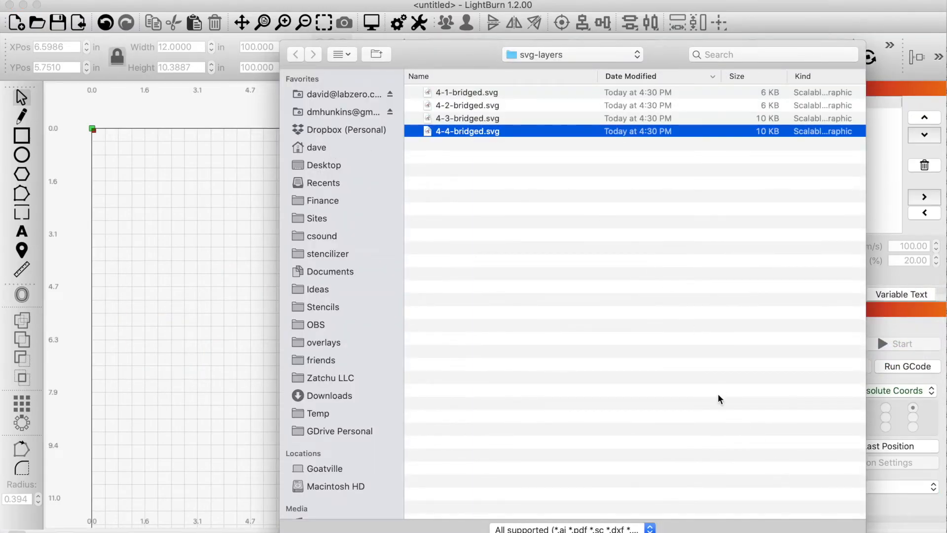
{"action": "left_click", "coordinate": [467, 117]}
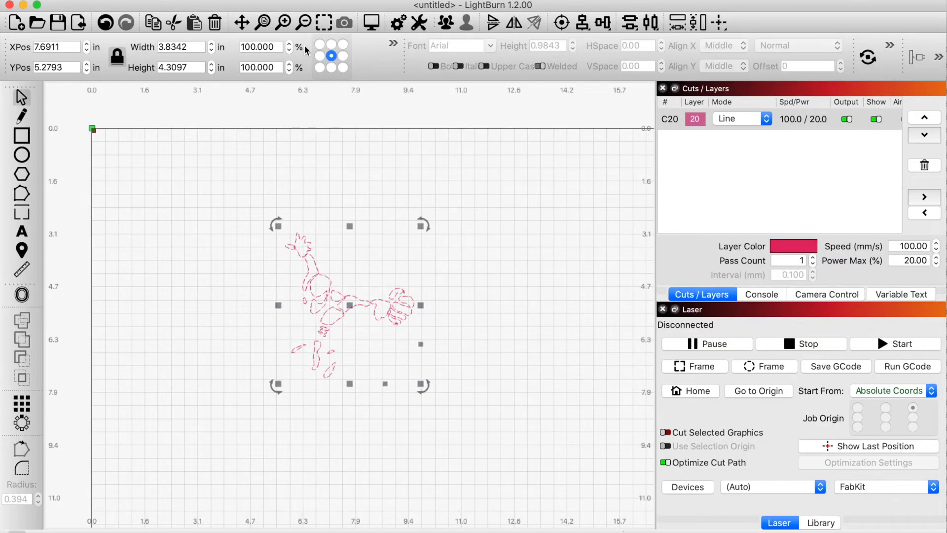
{"action": "right_click", "coordinate": [349, 305]}
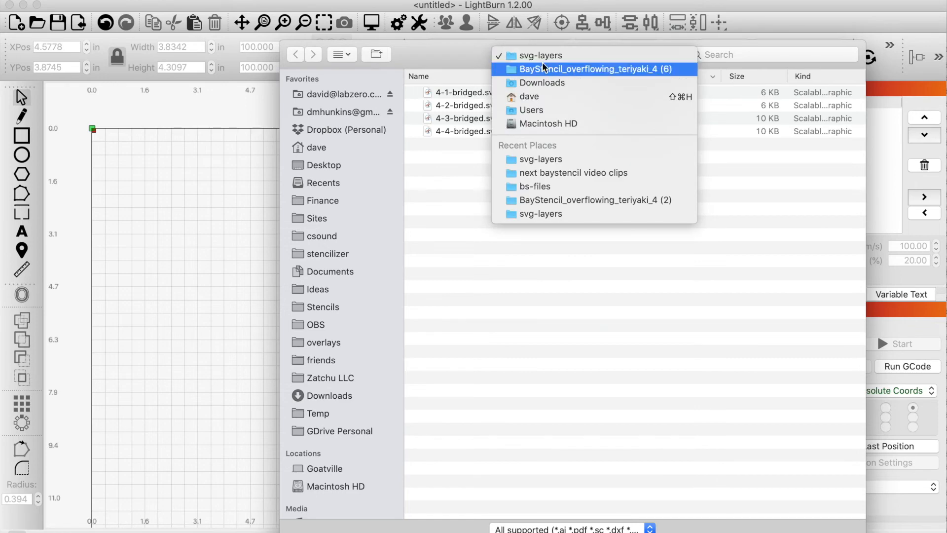
Step: Import 4-3-bs-bridged.svg from the project's bs-files folder, with its registration marks
{"action": "left_click", "coordinate": [593, 69]}
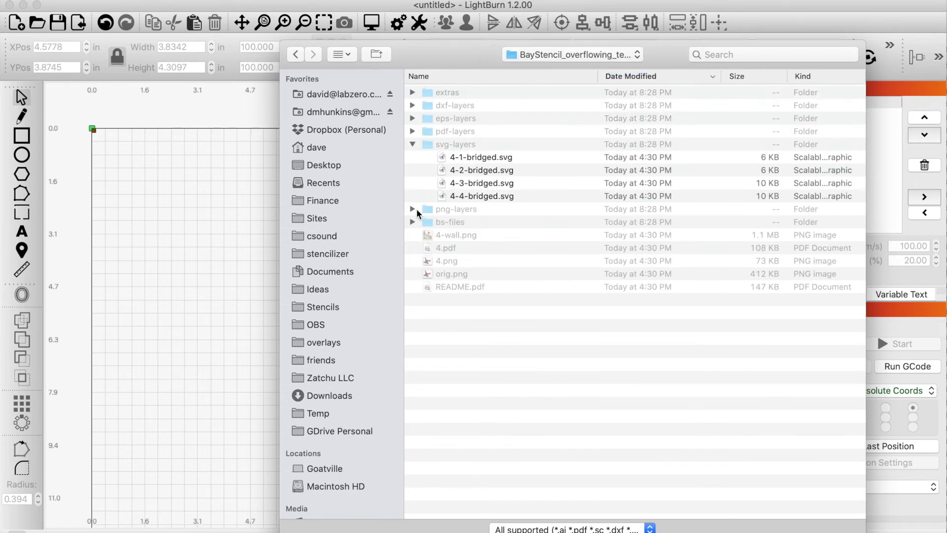
{"action": "left_click", "coordinate": [412, 222]}
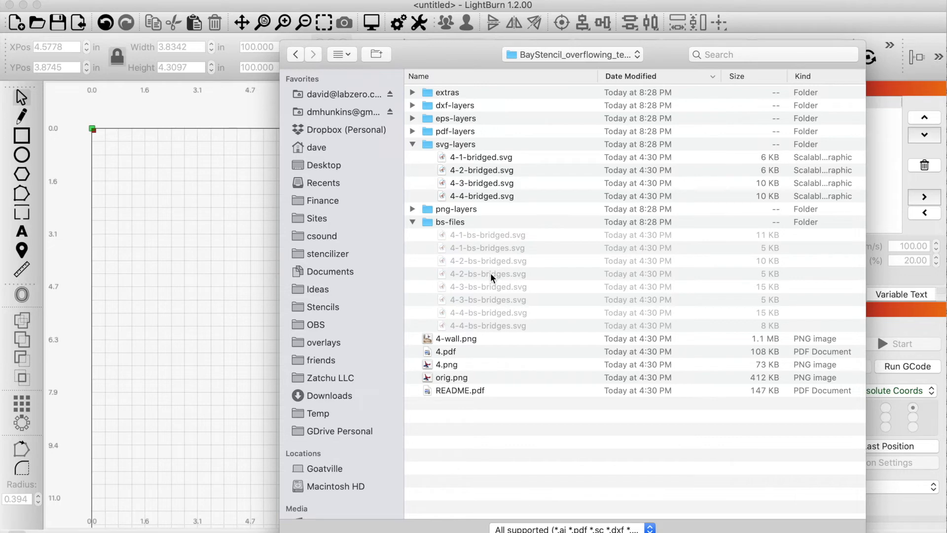
{"action": "mouse_move", "coordinate": [492, 294]}
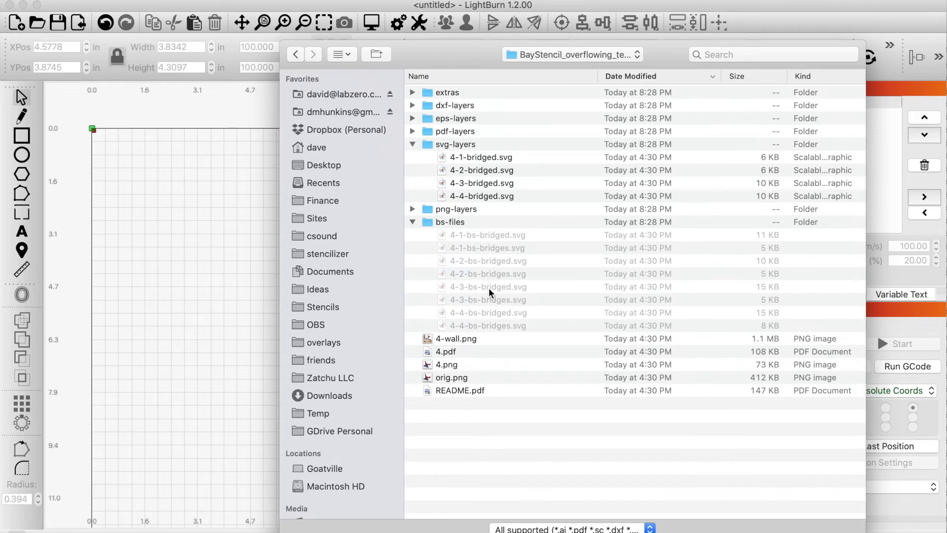
{"action": "left_click", "coordinate": [488, 286]}
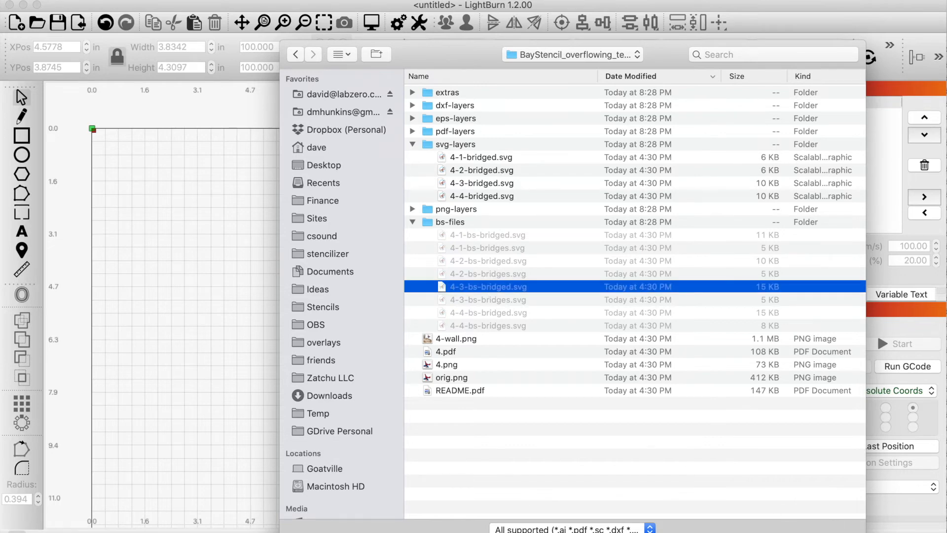
{"action": "double_click", "coordinate": [487, 286]}
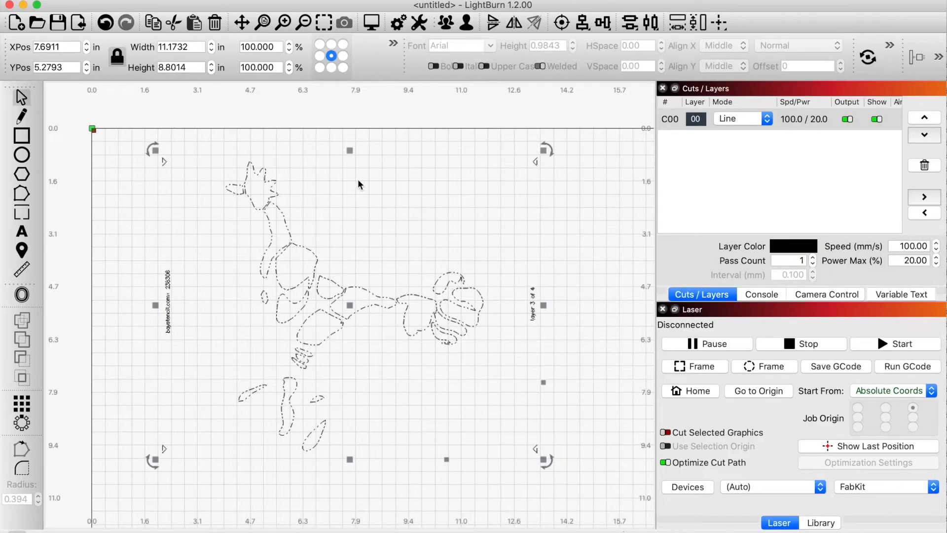
{"action": "mouse_move", "coordinate": [203, 189]}
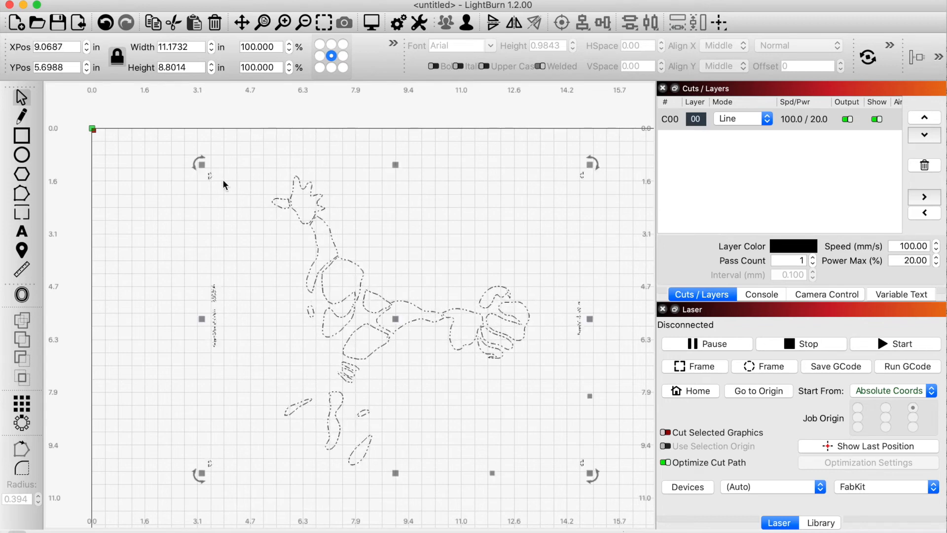
{"action": "mouse_move", "coordinate": [572, 467]}
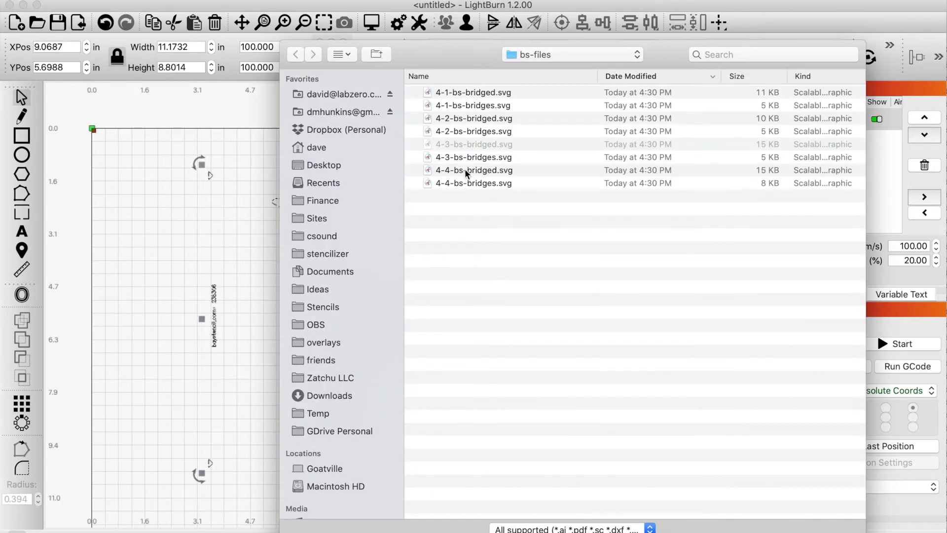
Step: Choose 4-4-bs-bridged.svg from bs-files to import over layer 3
{"action": "left_click", "coordinate": [474, 169]}
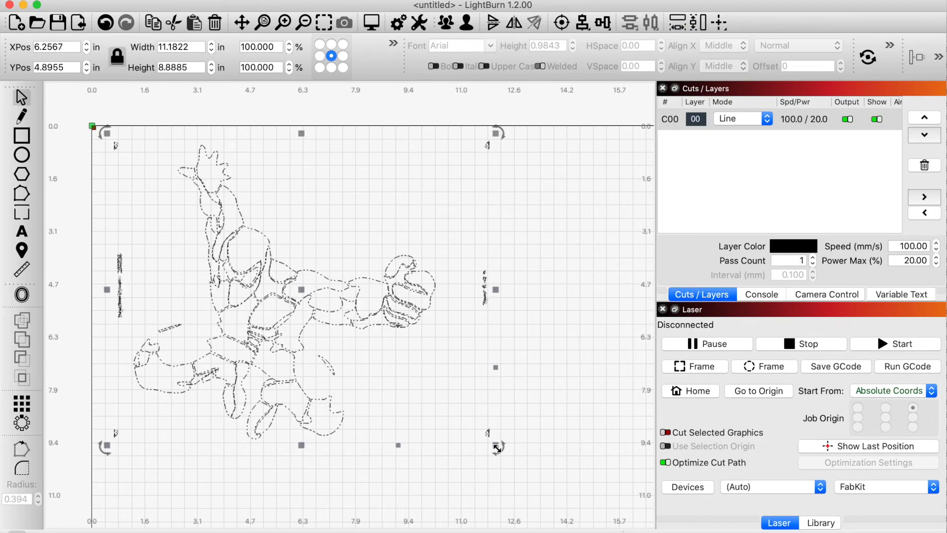
Step: Shrink the stacked stencil and drag the layer 3 artwork beside the layer 4 piece
{"action": "left_click_drag", "start_coordinate": [497, 447], "coordinate": [383, 369]}
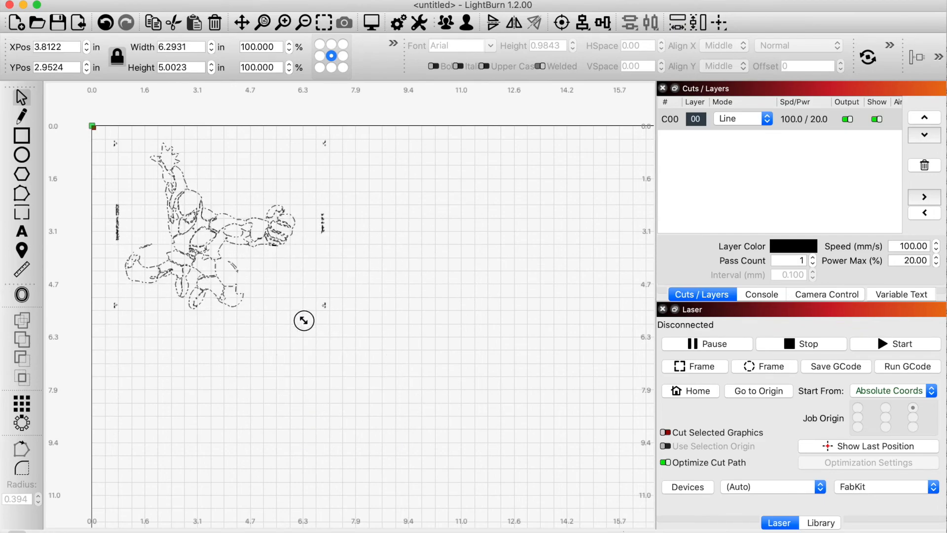
{"action": "left_click_drag", "start_coordinate": [303, 320], "coordinate": [414, 399]}
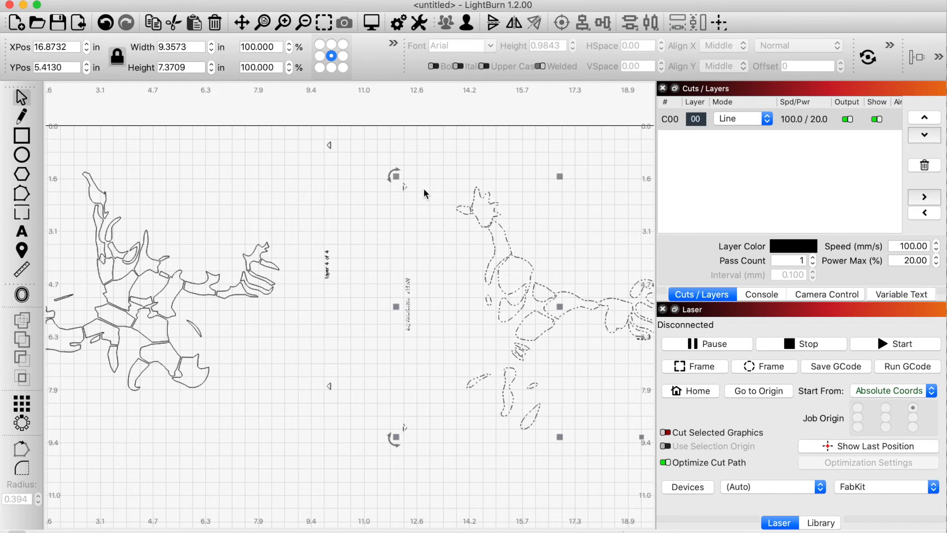
{"action": "mouse_move", "coordinate": [471, 202]}
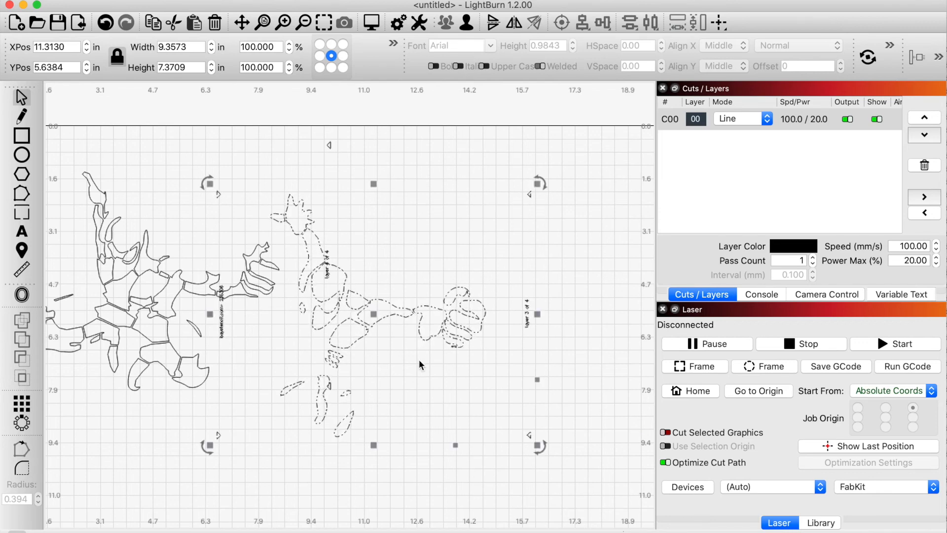
{"action": "mouse_move", "coordinate": [296, 218]}
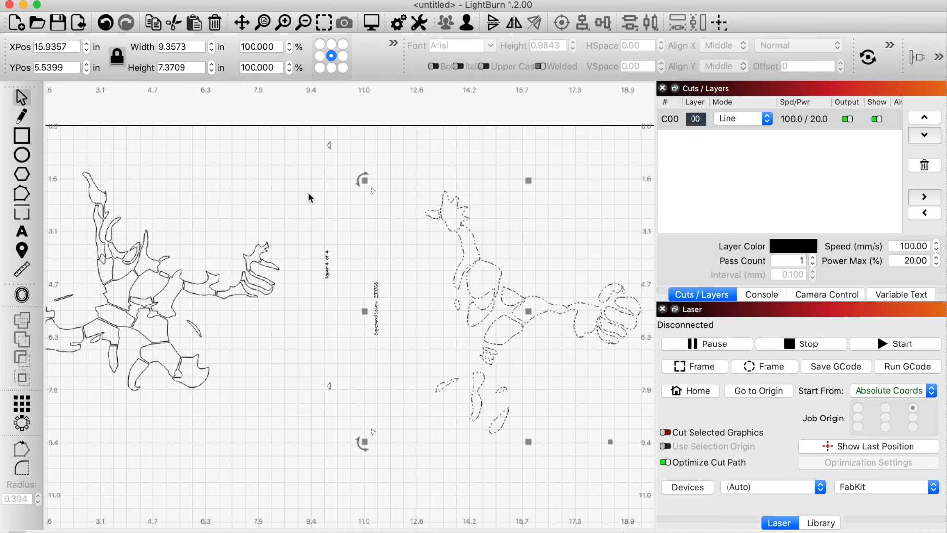
{"action": "mouse_move", "coordinate": [263, 246]}
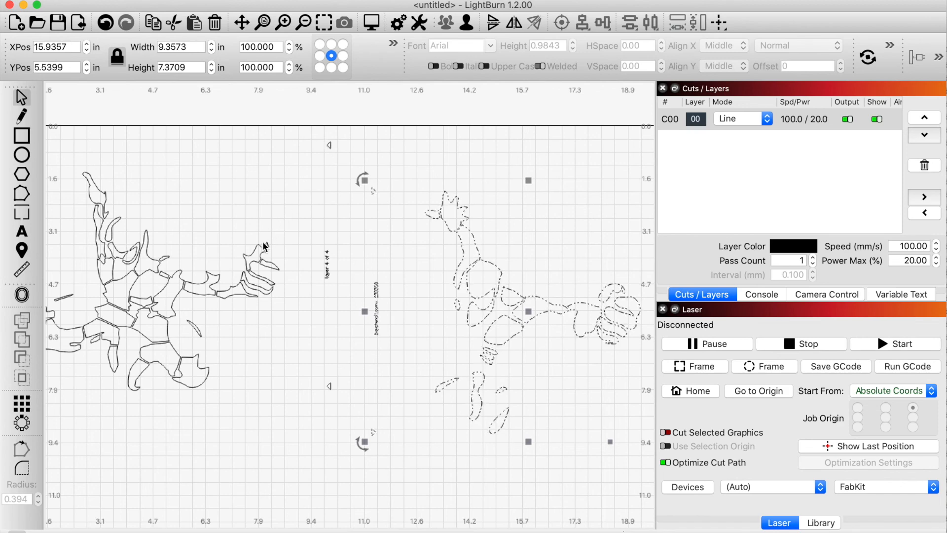